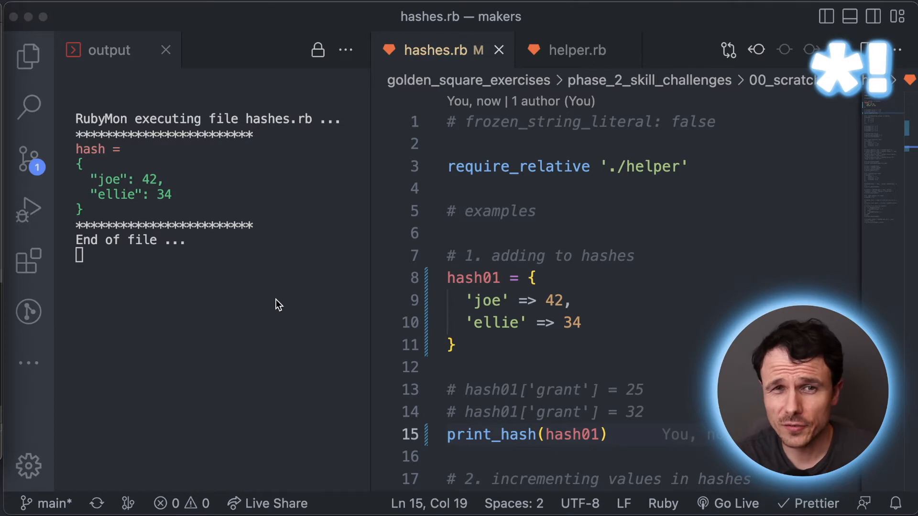
mouse_move(321, 328)
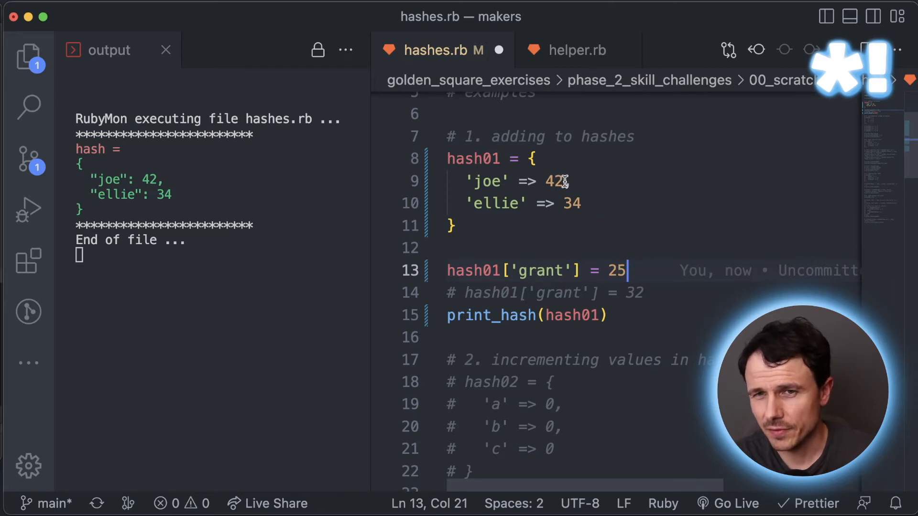
mouse_move(638, 269)
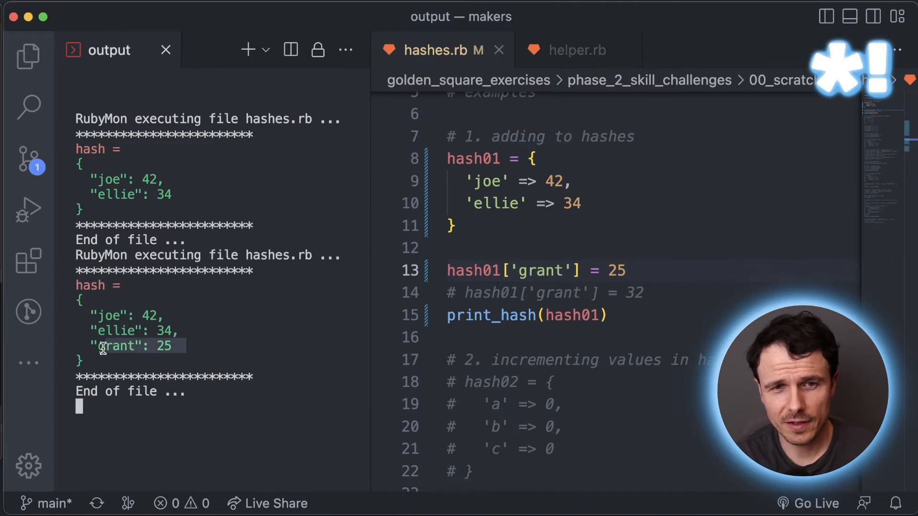
mouse_move(315, 341)
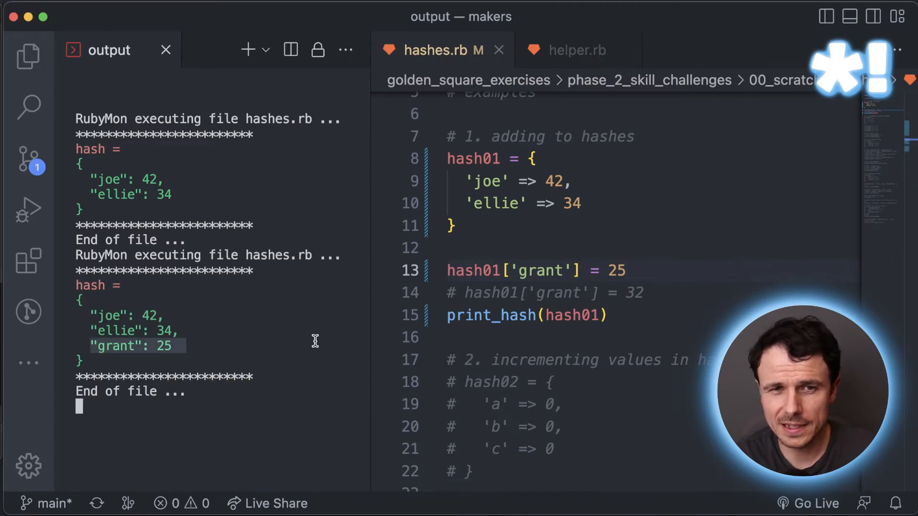
Step: Return to the hash01 code to overwrite the 'grant' entry with 32
click(641, 293)
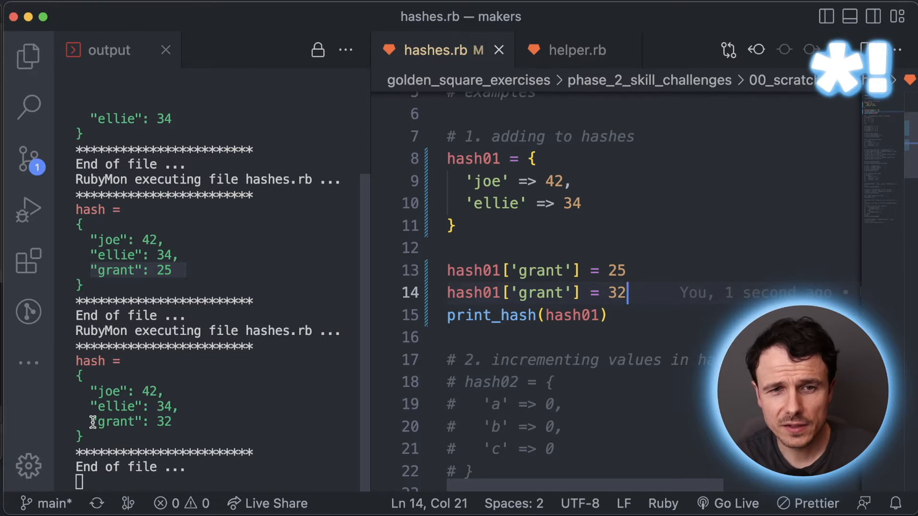
mouse_move(216, 410)
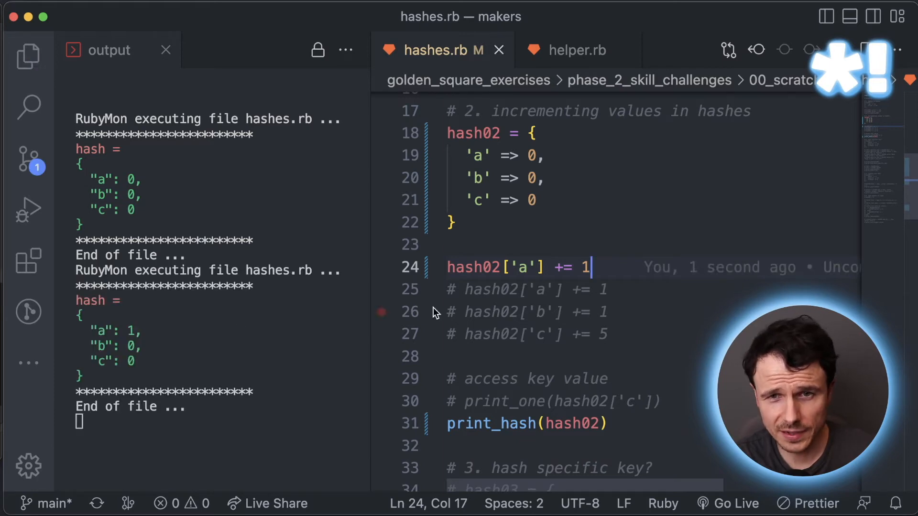
Step: Enter hash02['a'] += 1 to increment hash02's 'a' value to 2
text(hash02['a'] += 1)
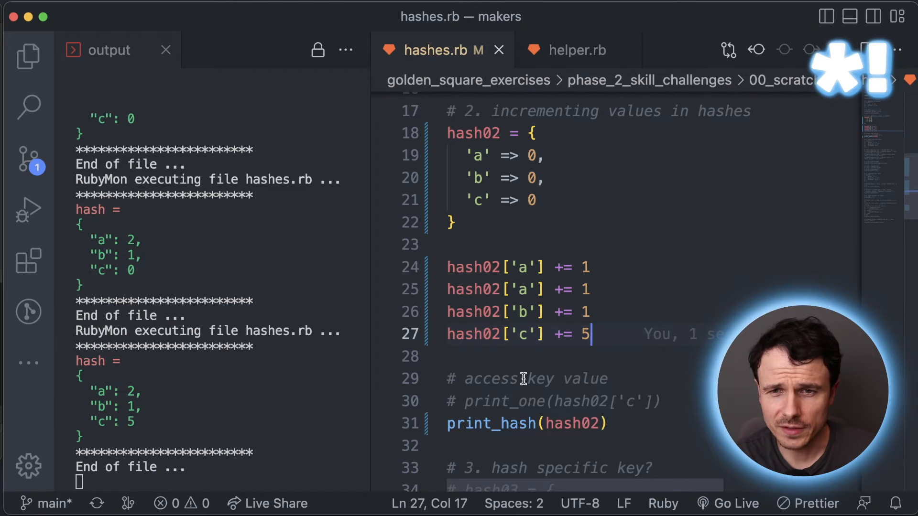
mouse_move(688, 402)
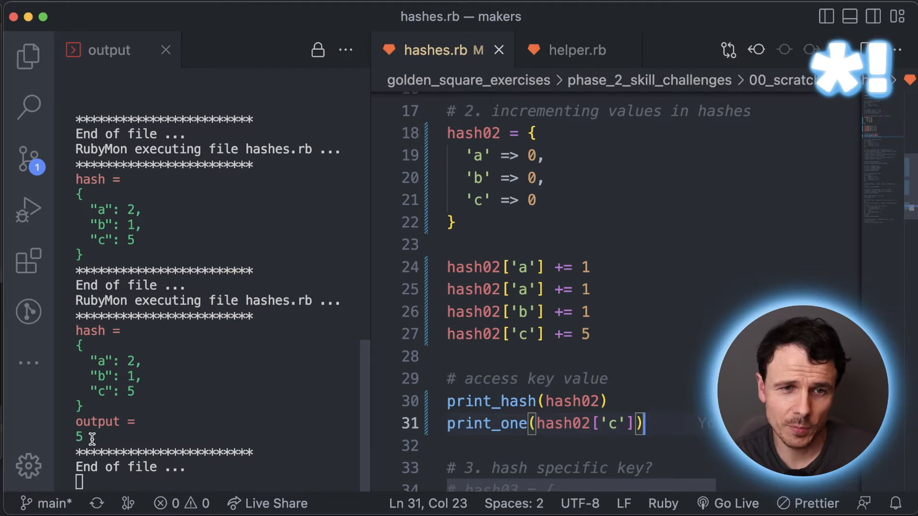
mouse_move(136, 391)
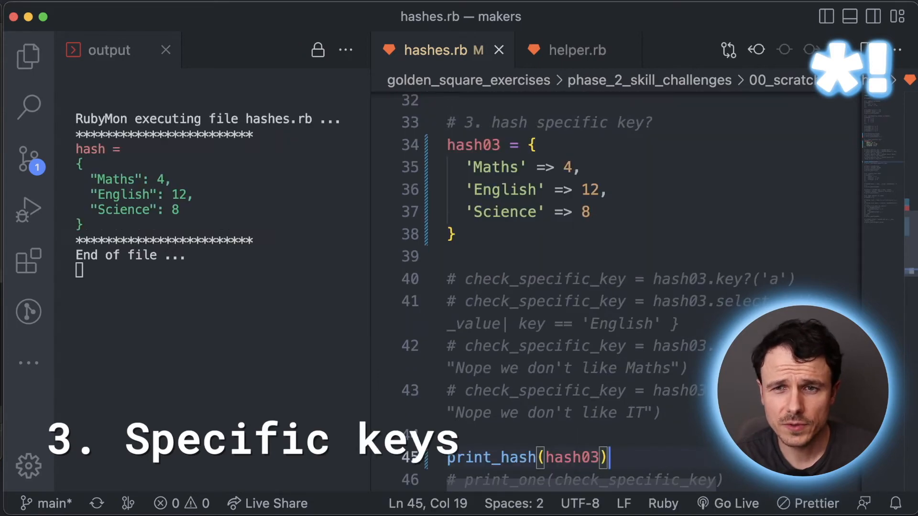
mouse_move(548, 199)
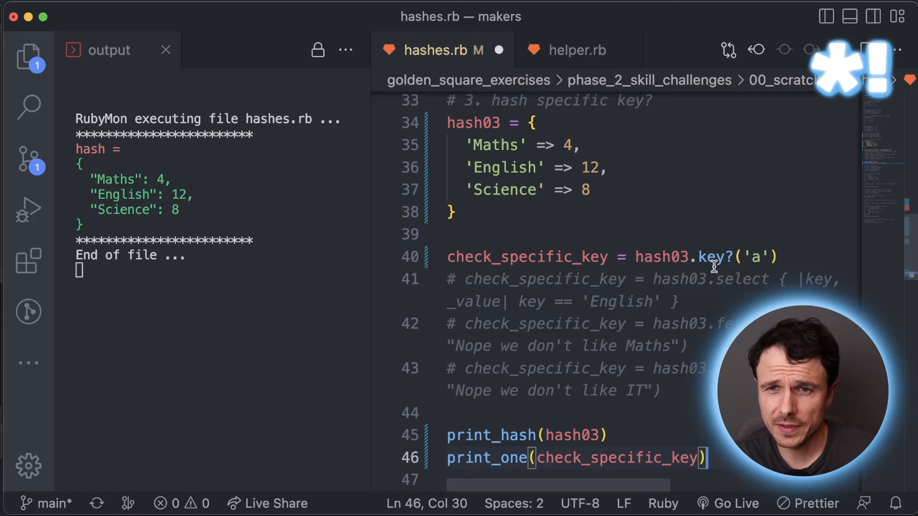
mouse_move(683, 256)
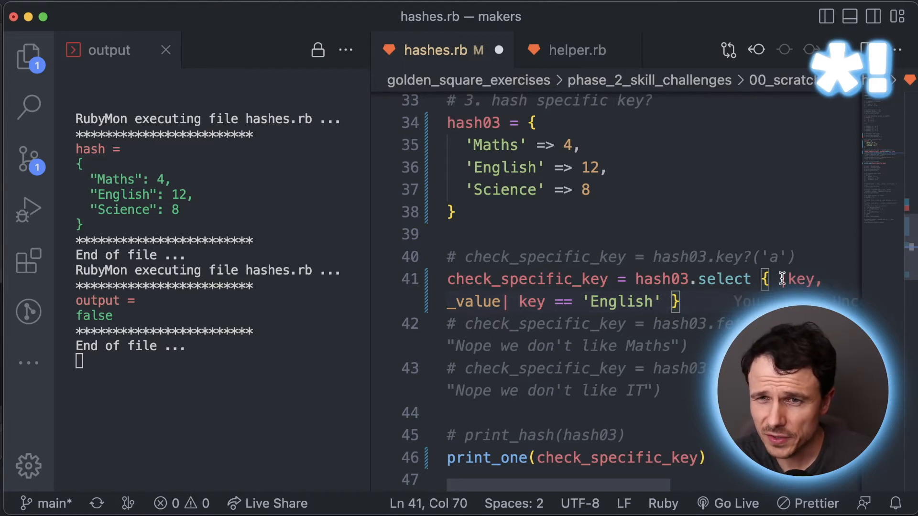
mouse_move(468, 304)
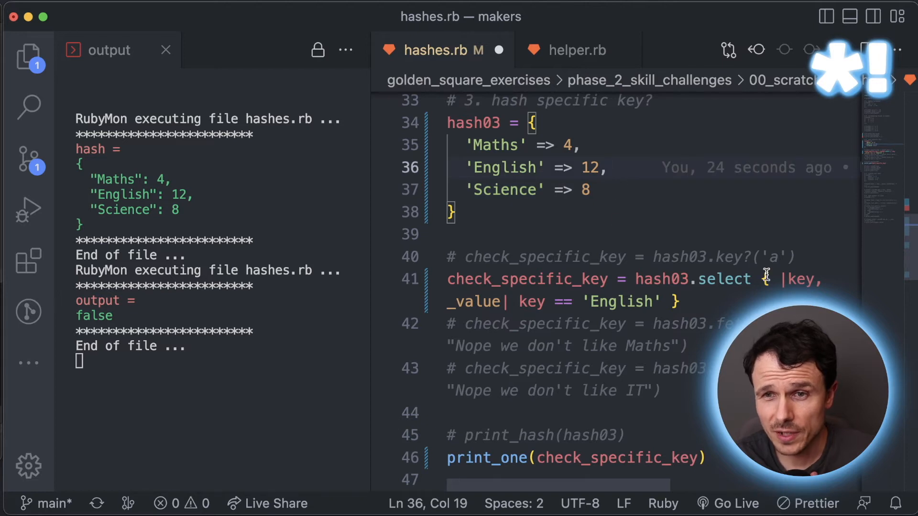
mouse_move(483, 303)
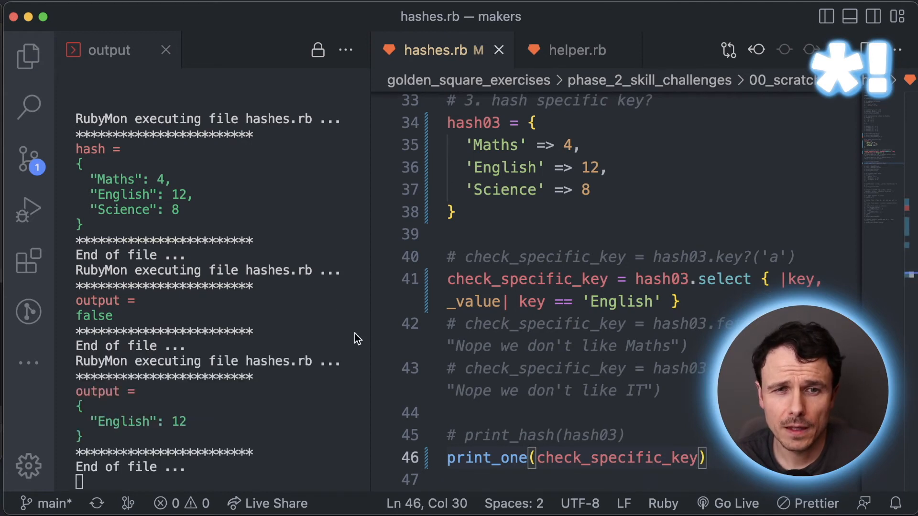
mouse_move(126, 404)
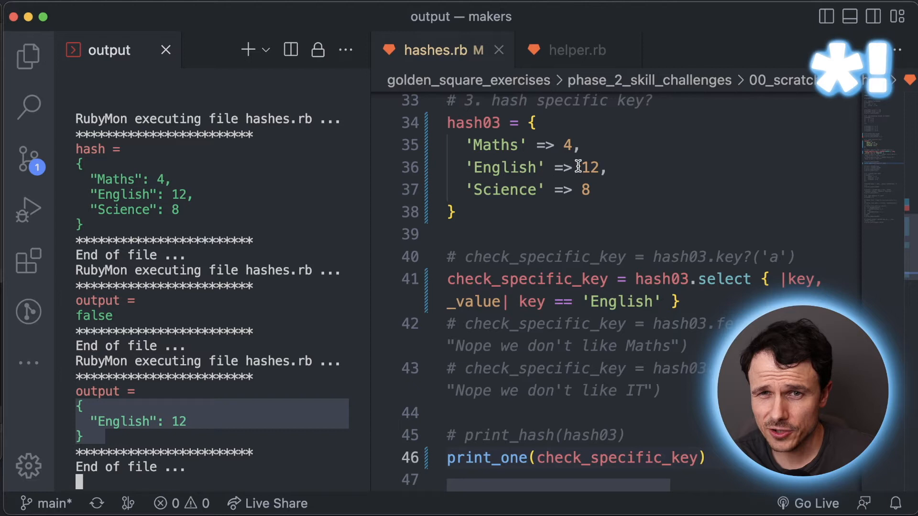
mouse_move(503, 167)
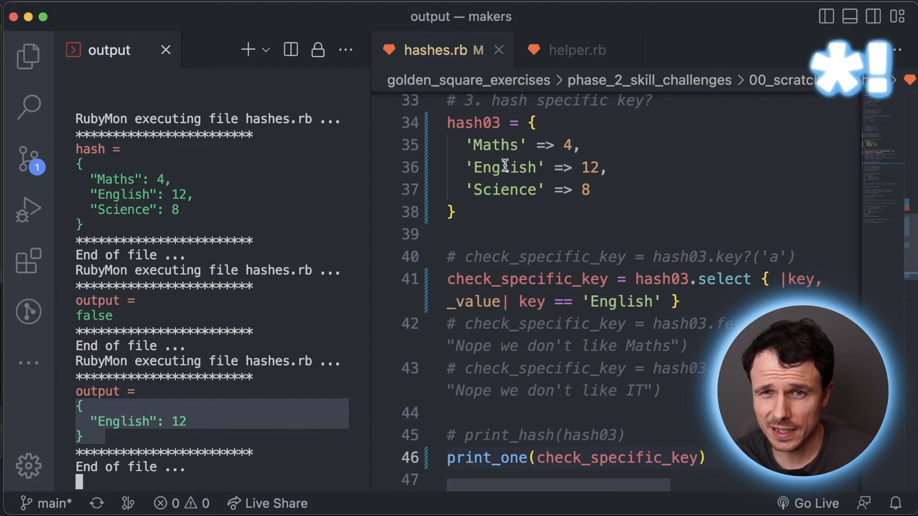
Step: Return to the hash03 code after selecting only the English entry
click(678, 301)
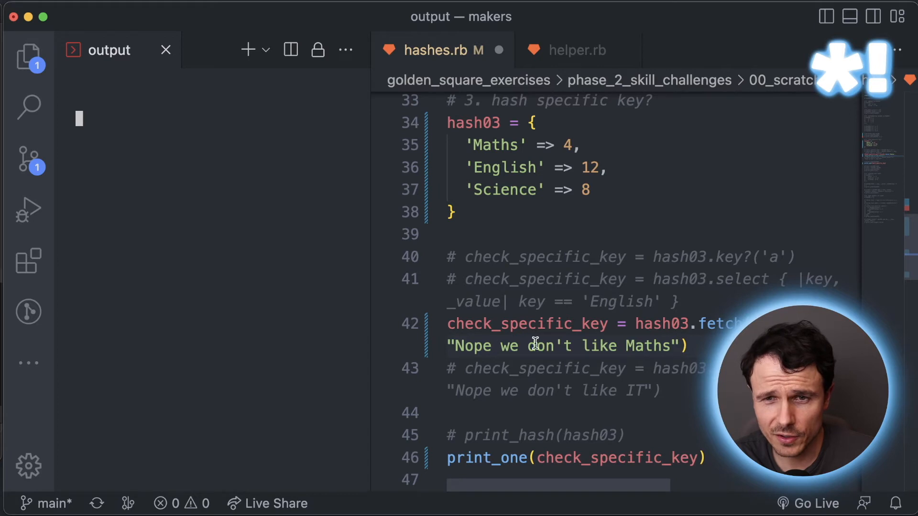
mouse_move(695, 387)
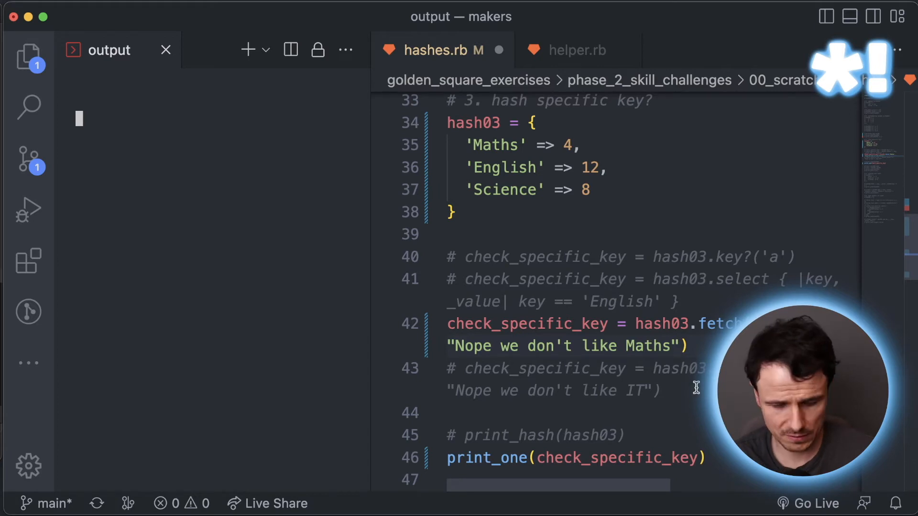
Step: Move to the fetch line for the missing IT key
click(659, 390)
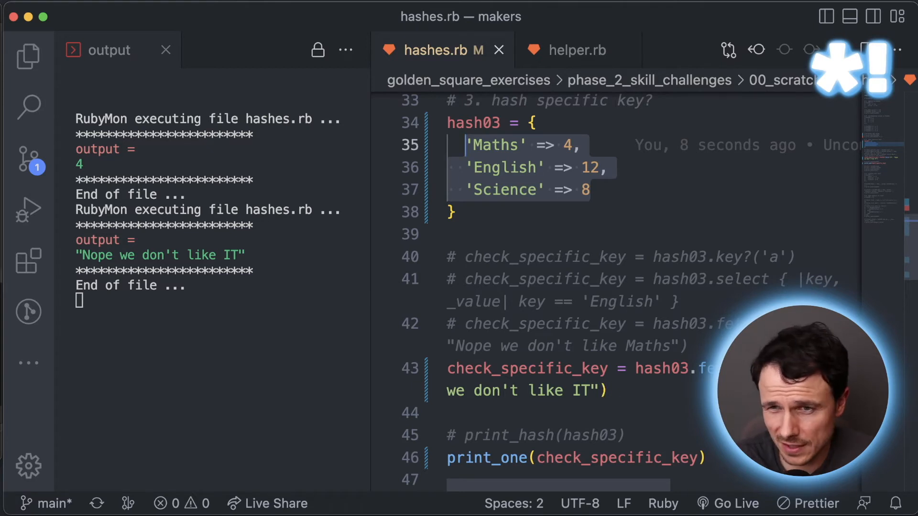
mouse_move(697, 380)
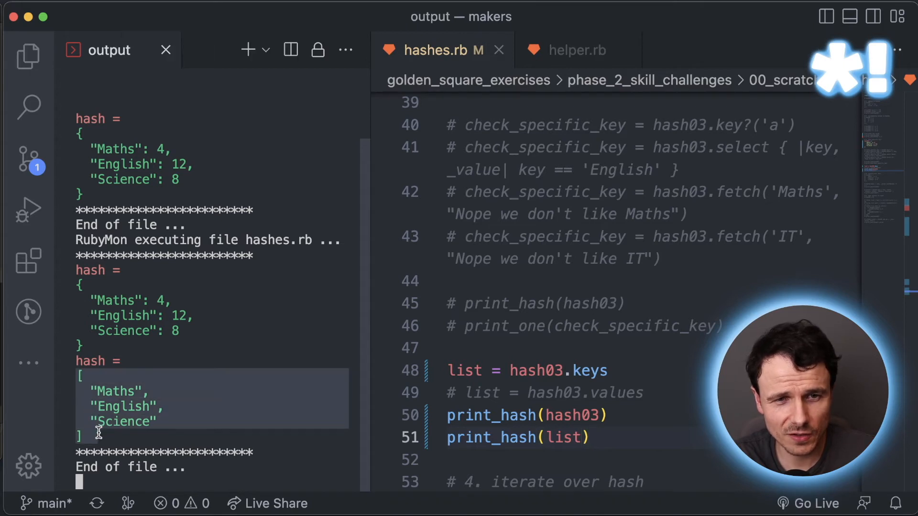
mouse_move(161, 410)
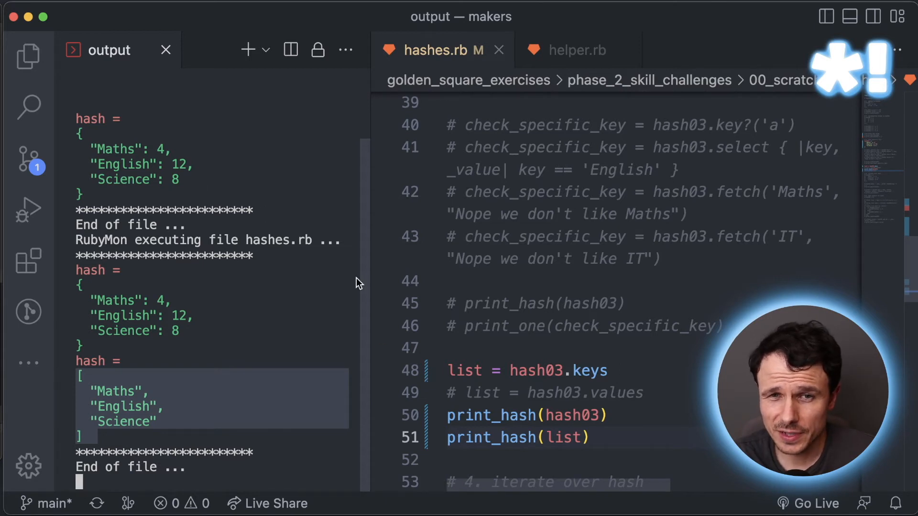
mouse_move(614, 418)
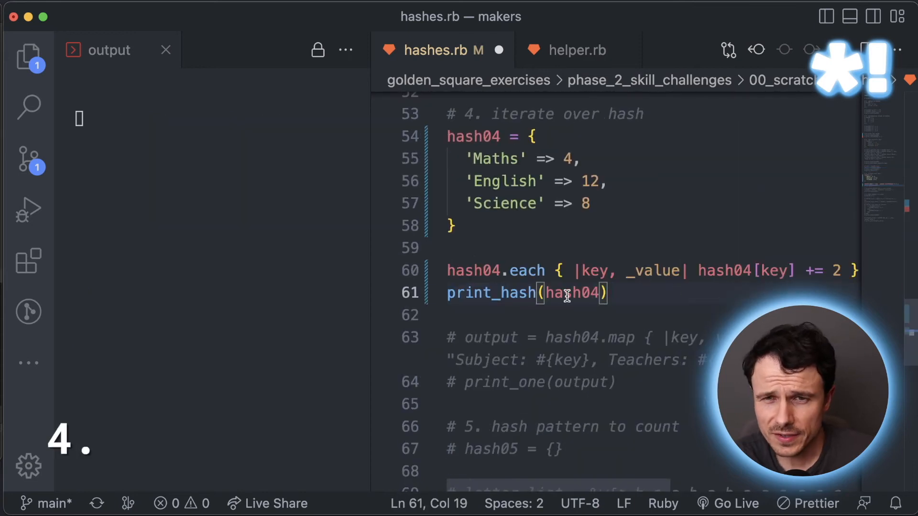
Step: Select the printed hash04 name, then click back into the code above
double_click(526, 271)
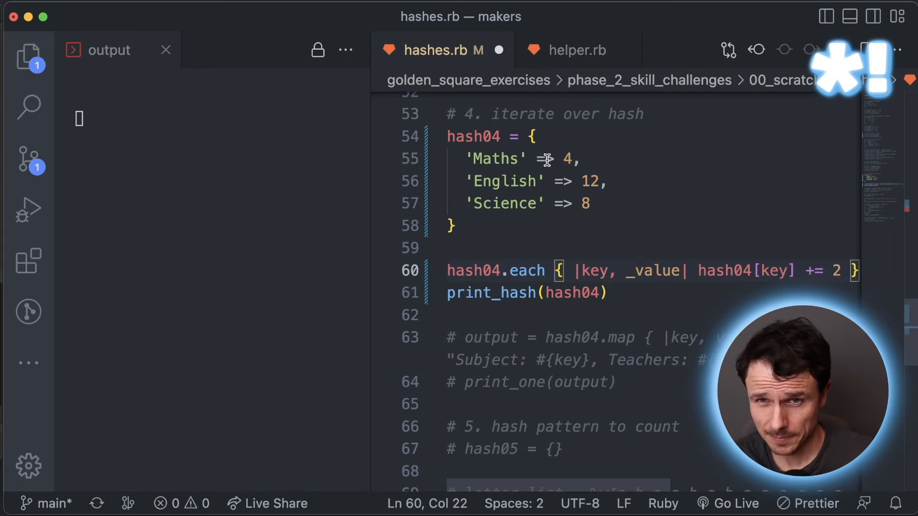
mouse_move(570, 158)
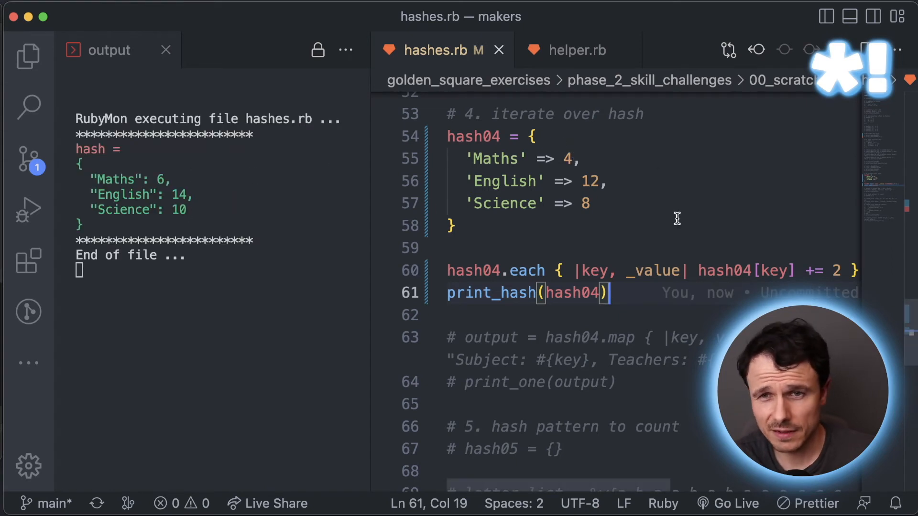
mouse_move(816, 271)
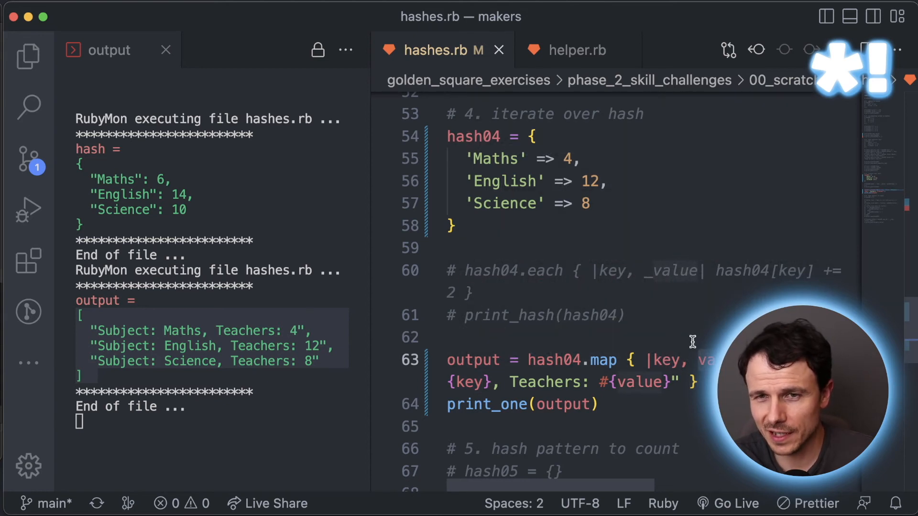
click(495, 159)
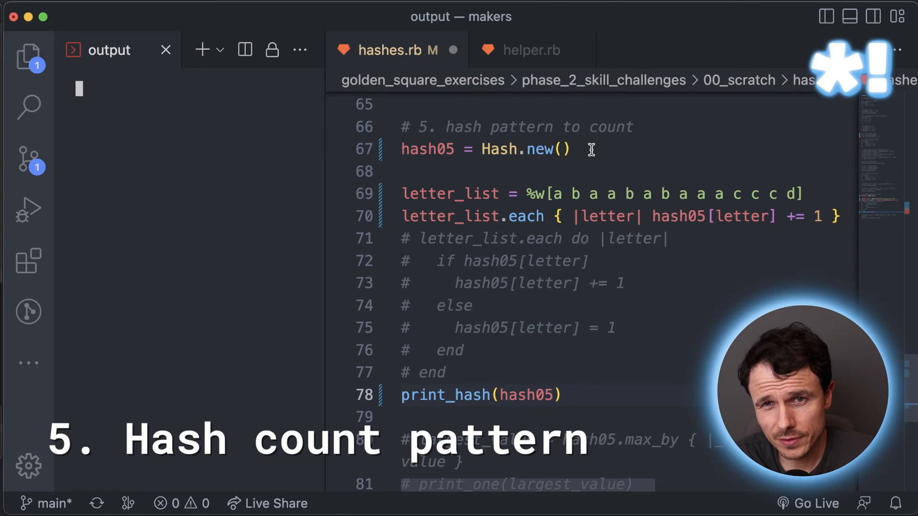
mouse_move(559, 196)
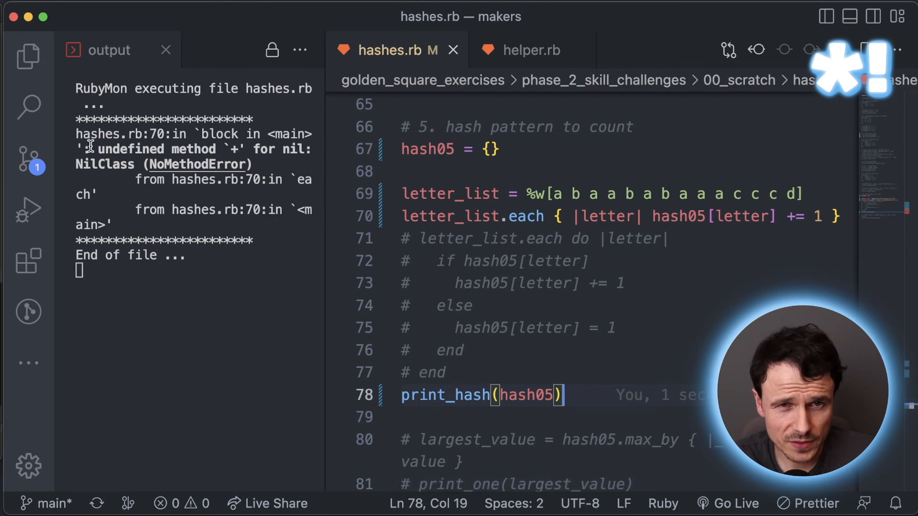
mouse_move(272, 149)
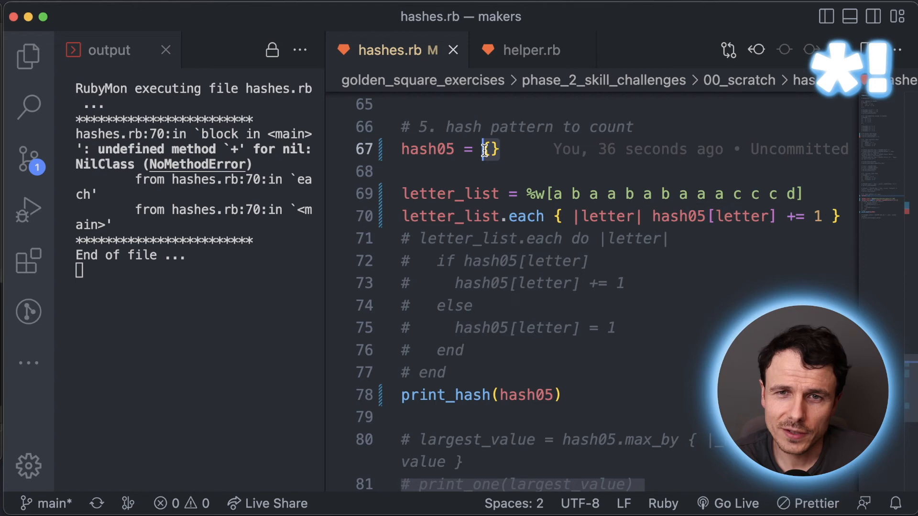
Step: Write Hash.new() as hash05's starting value on line 67
text(Hash.)
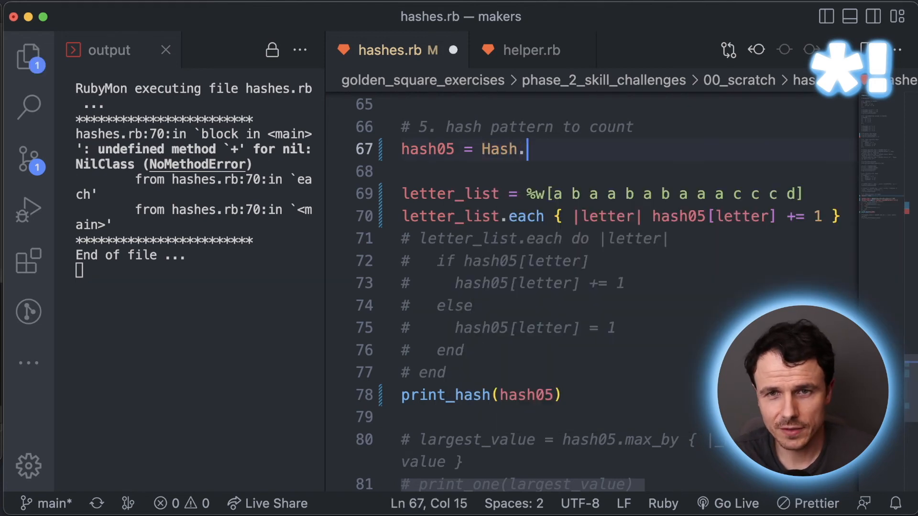
text(new())
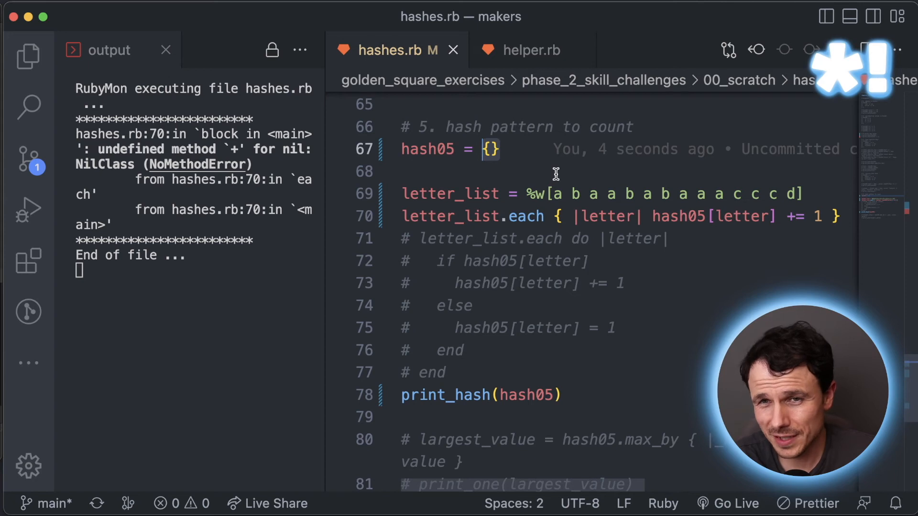
text(Hash.new())
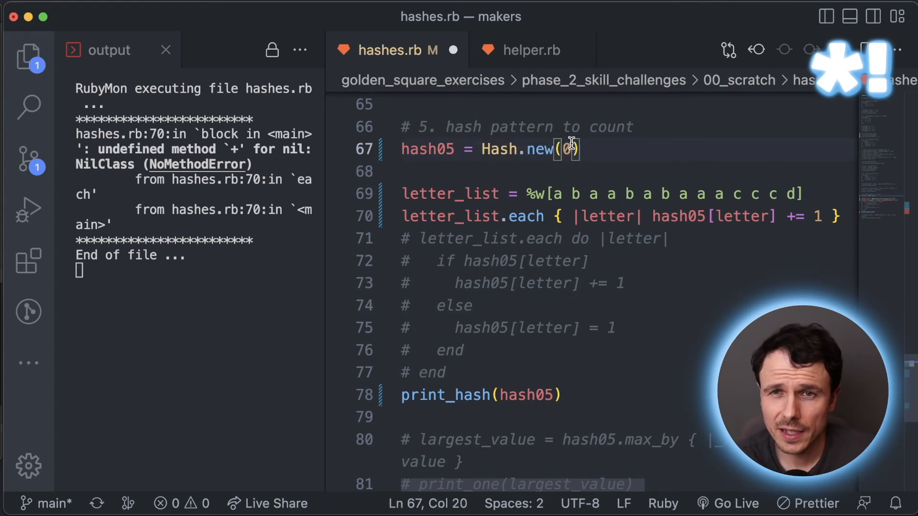
Step: Start hash05 as Hash.new(0), then comment out the one-line counting loop
text(0)
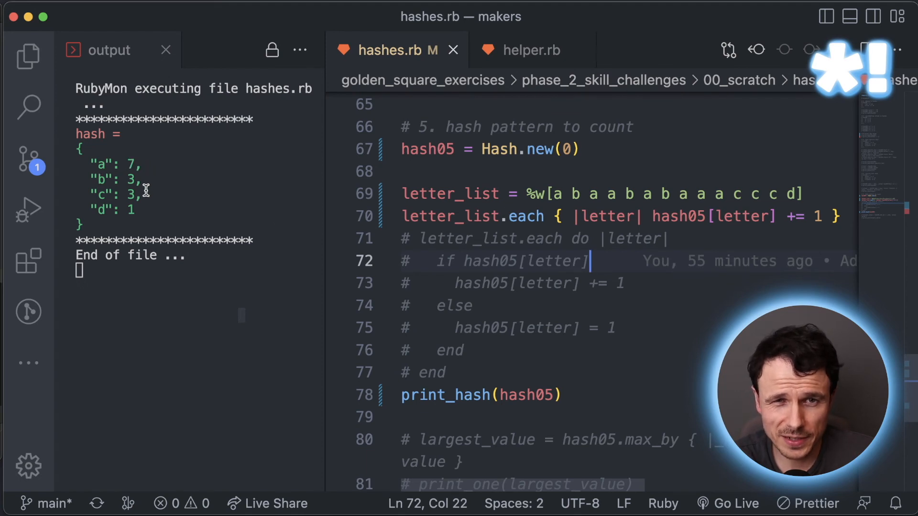
mouse_move(628, 202)
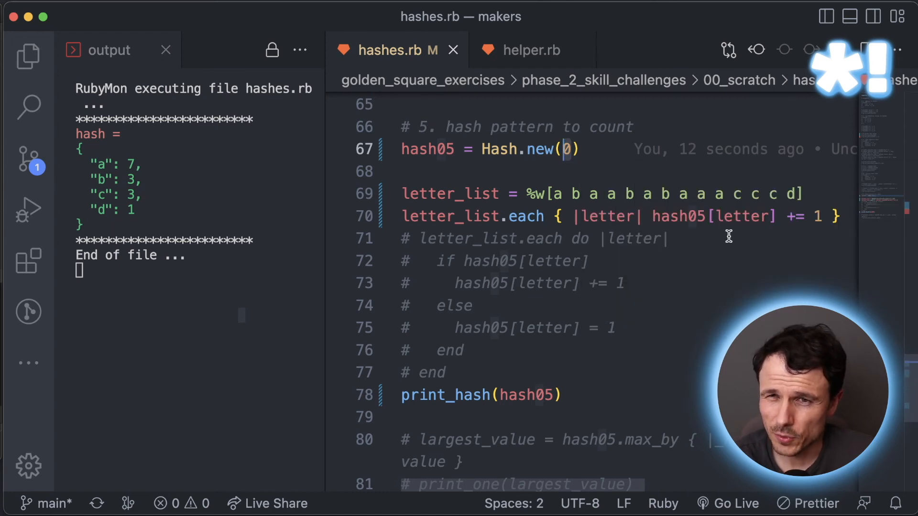
mouse_move(749, 216)
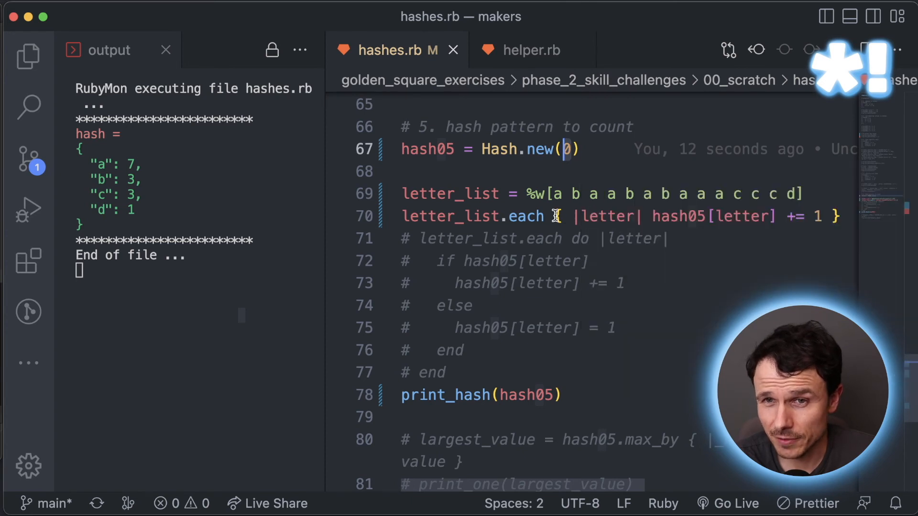
key(Backspace)
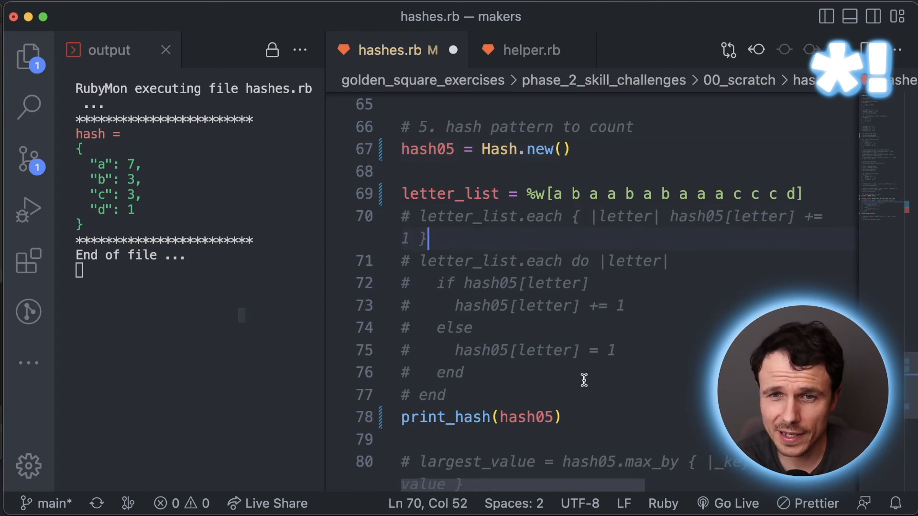
Step: Uncomment the if/else loop on lines 71–77, briefly adding then removing == true
drag(433, 305, 433, 395)
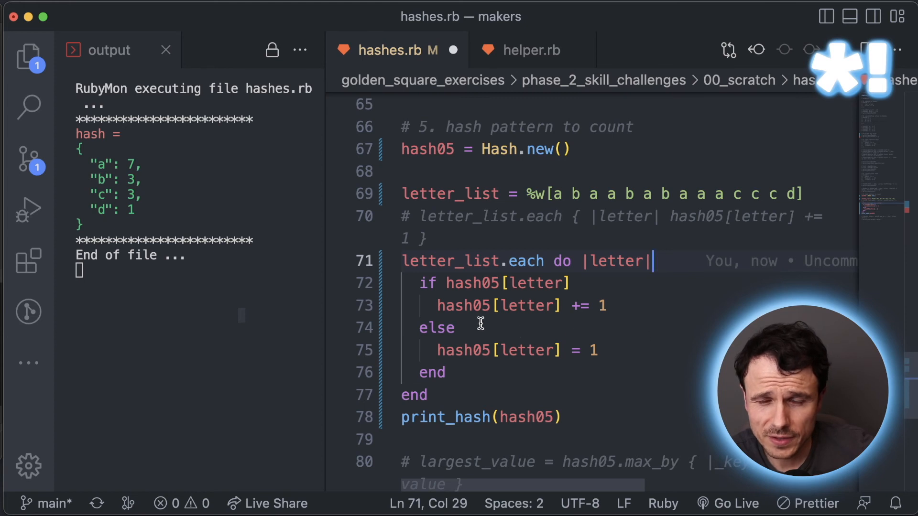
mouse_move(465, 284)
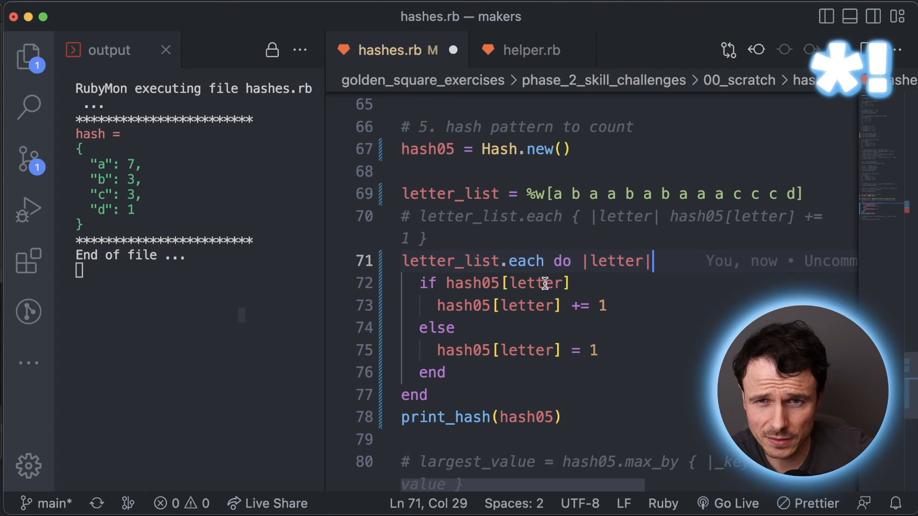
mouse_move(497, 283)
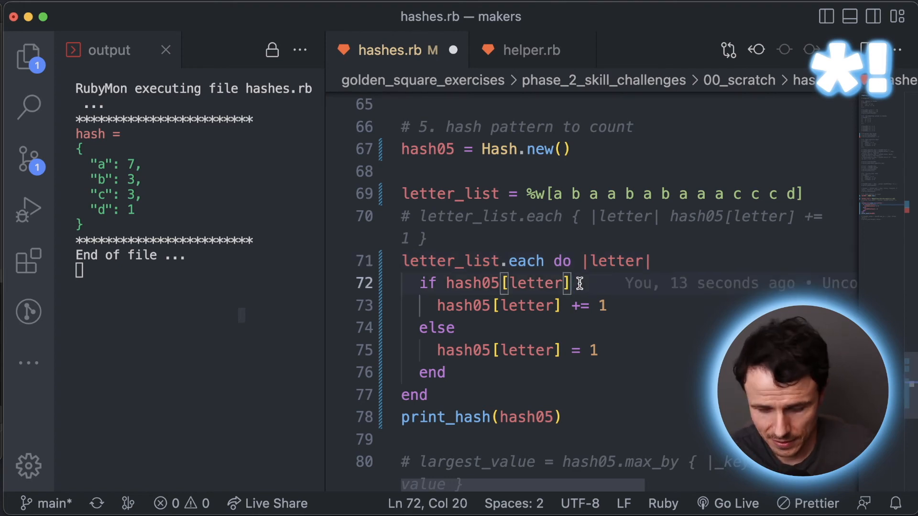
text(== tr)
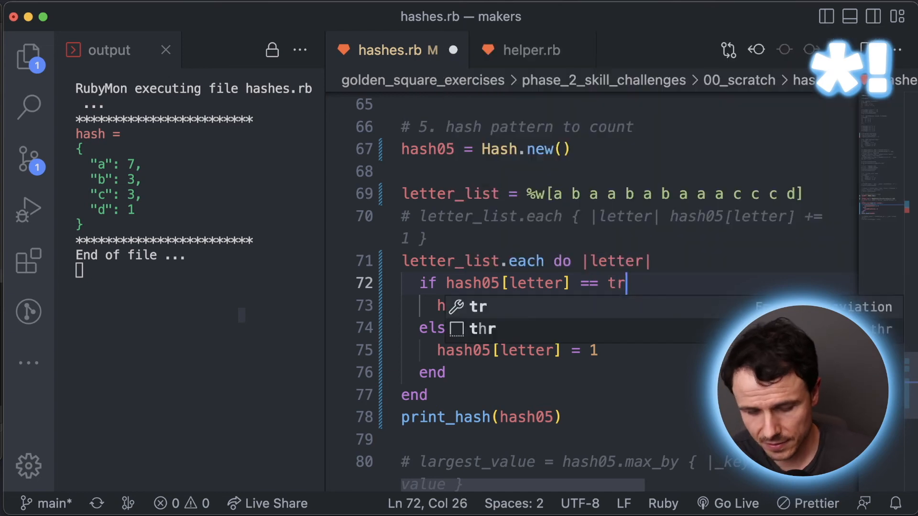
text(ue)
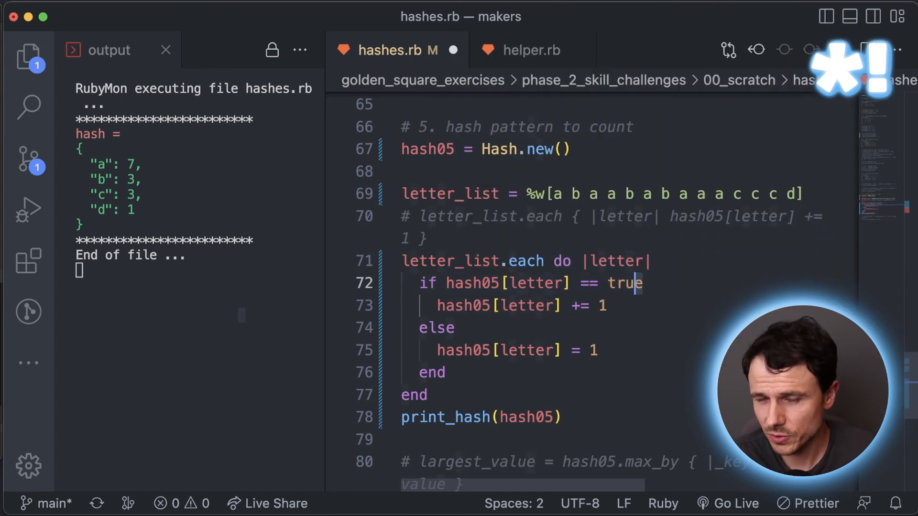
key(Backspace)
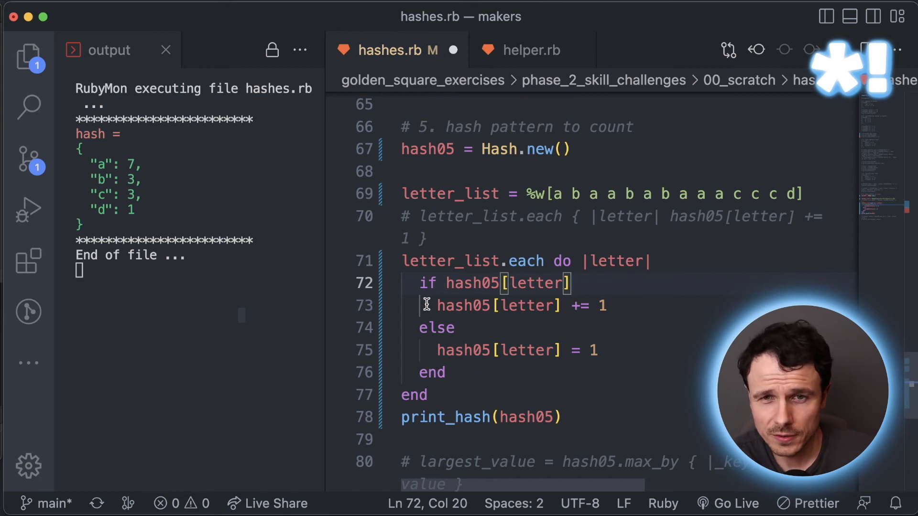
mouse_move(526, 216)
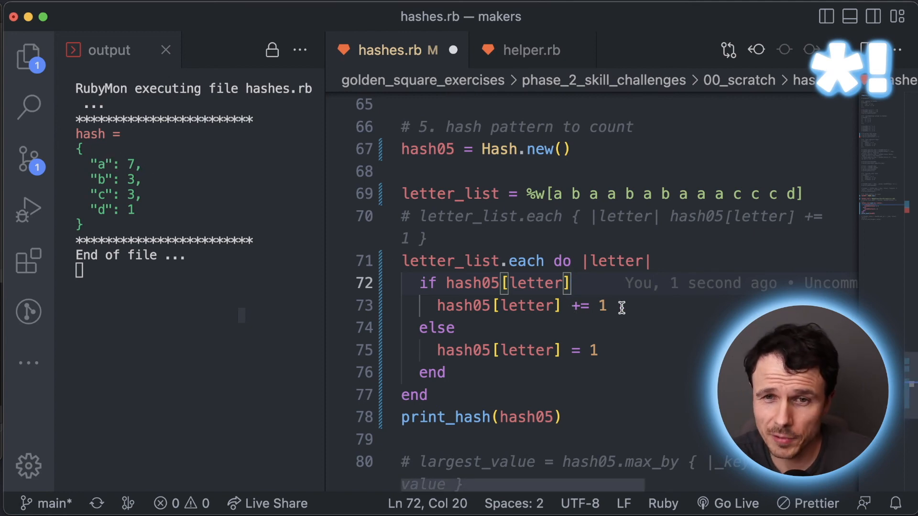
mouse_move(419, 328)
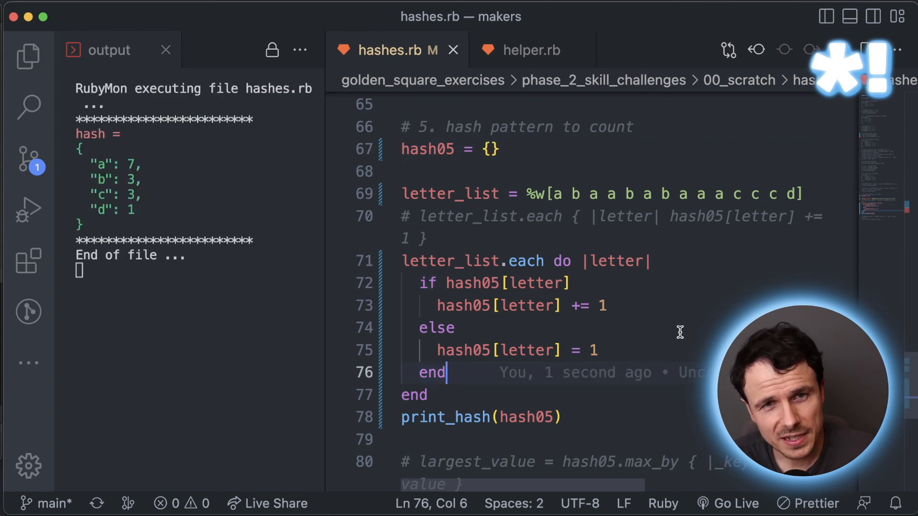
mouse_move(483, 300)
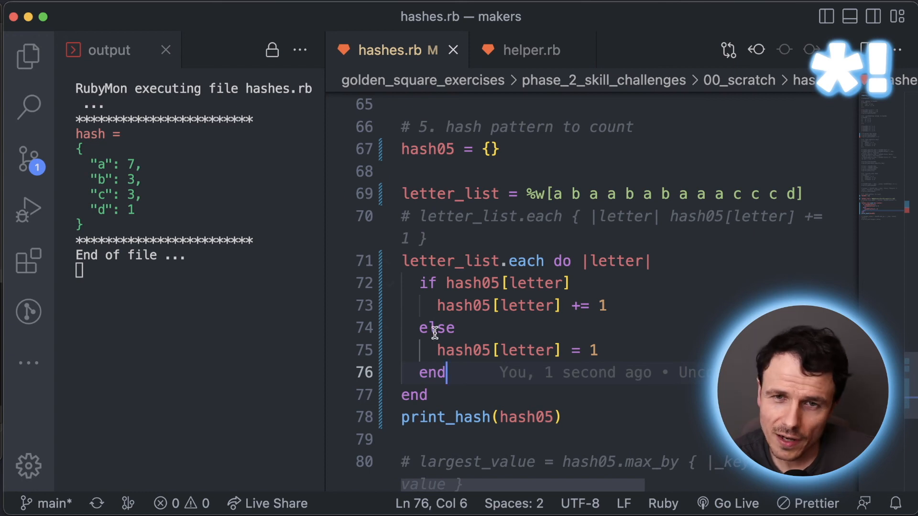
mouse_move(461, 320)
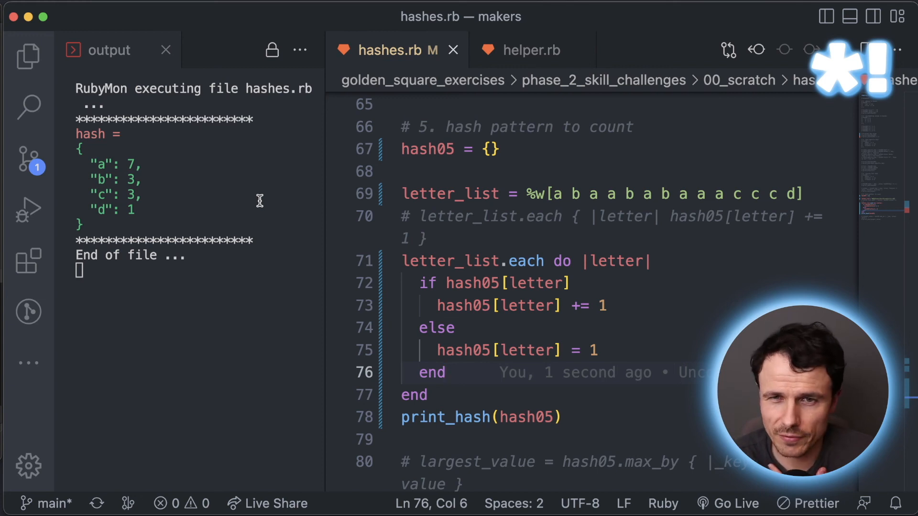
Step: Scroll down past the hash05 counting loop to the max_by code
scroll(down, 3)
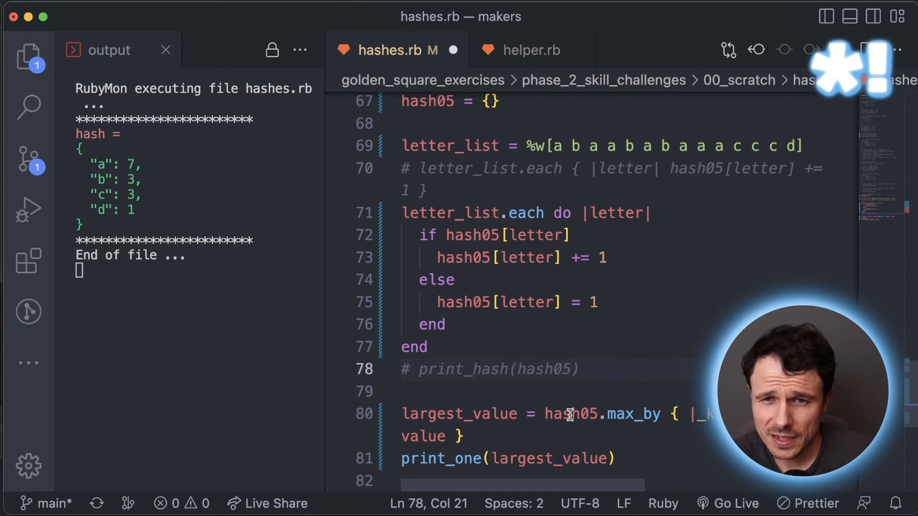
mouse_move(450, 250)
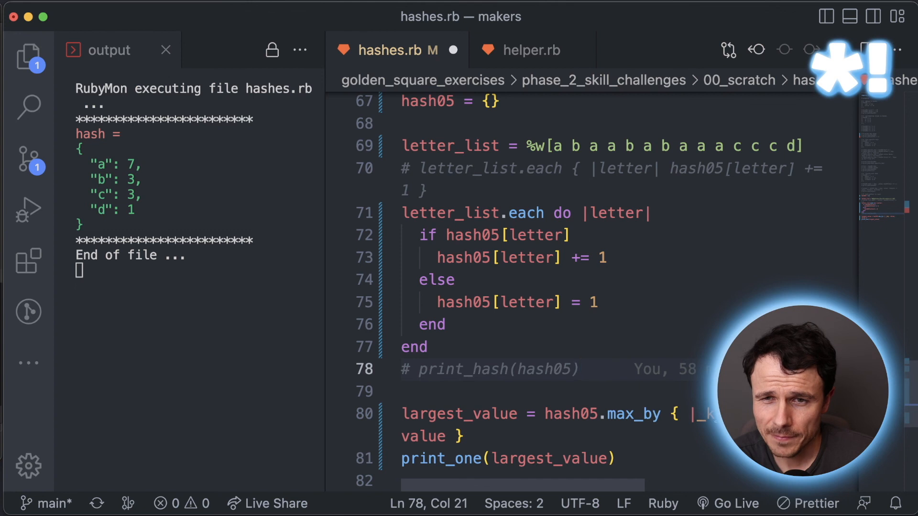
Step: Append [0] to the largest_value max_by line to keep only the key
click(703, 414)
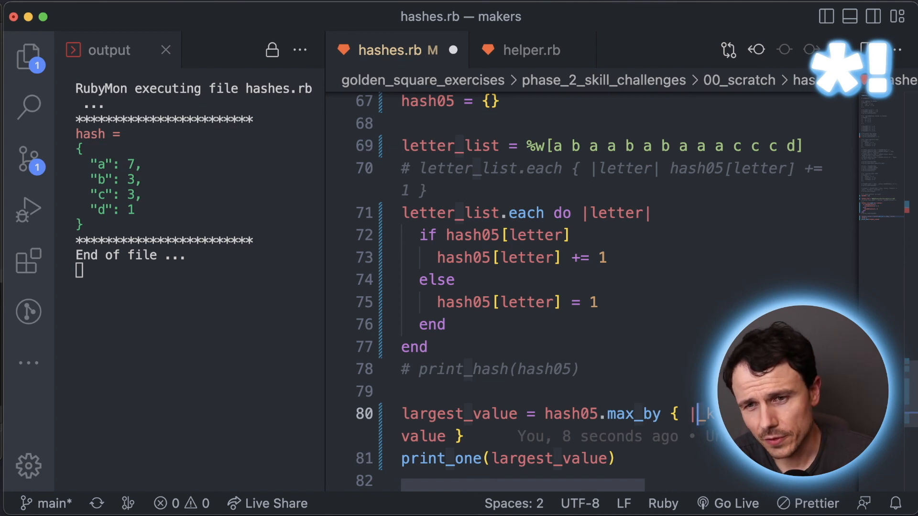
mouse_move(612, 414)
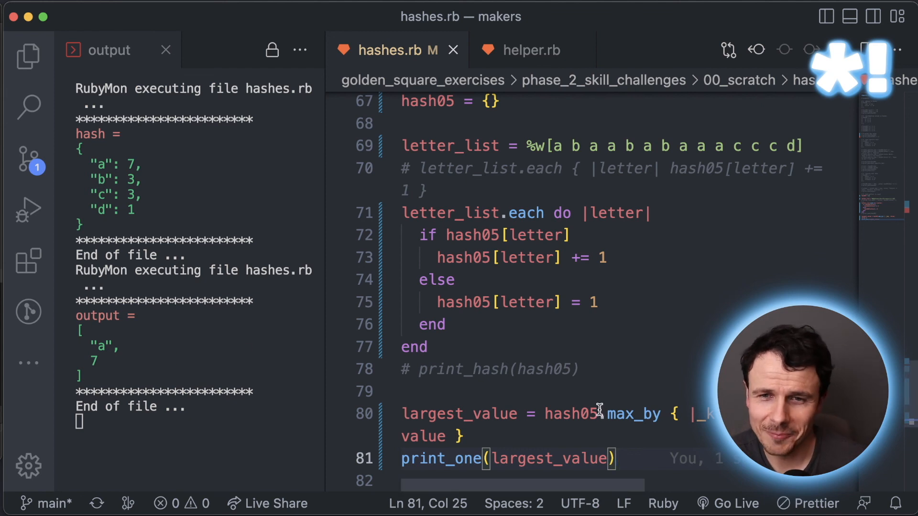
mouse_move(484, 414)
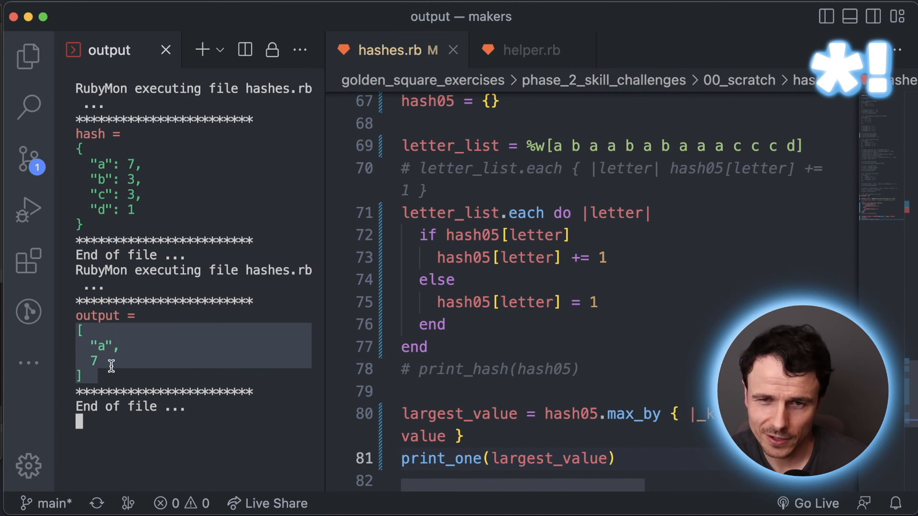
mouse_move(497, 414)
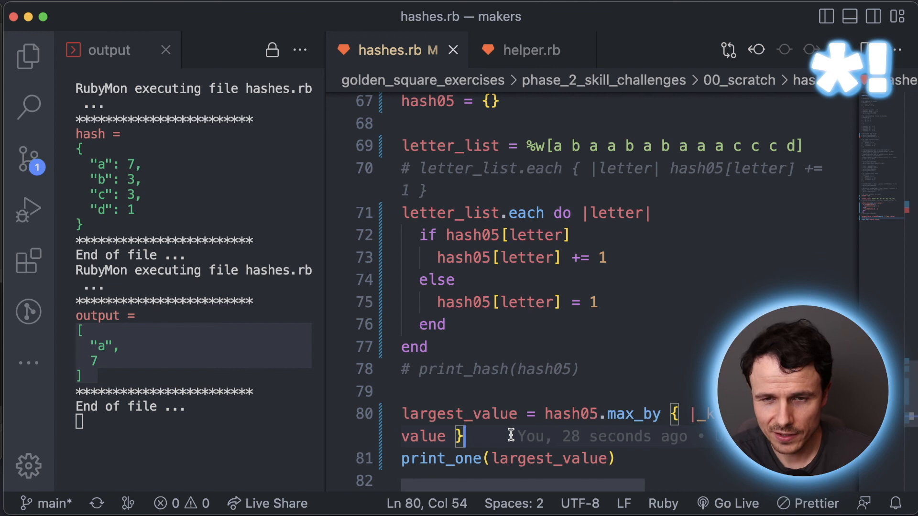
text([])
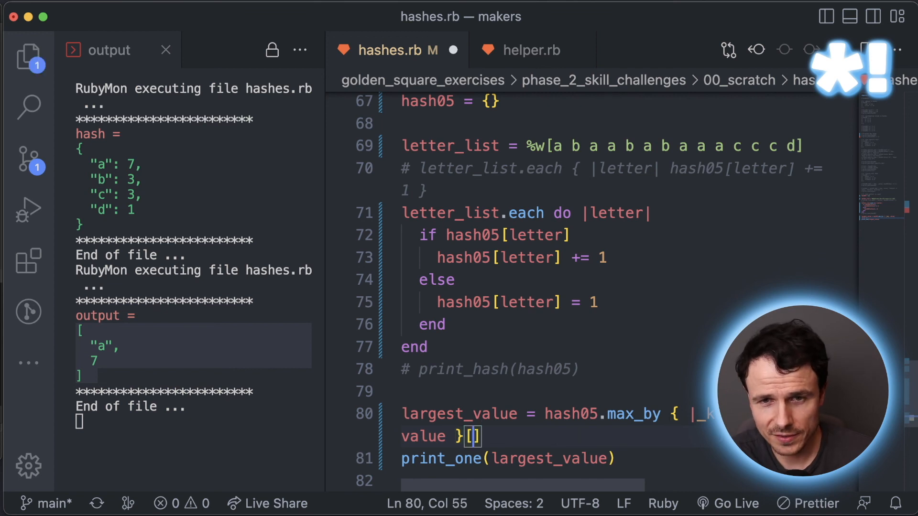
text(0)
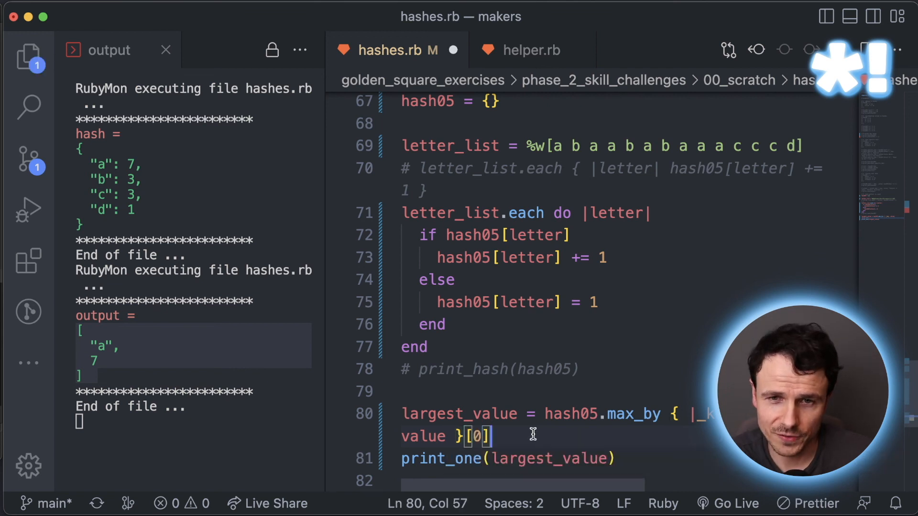